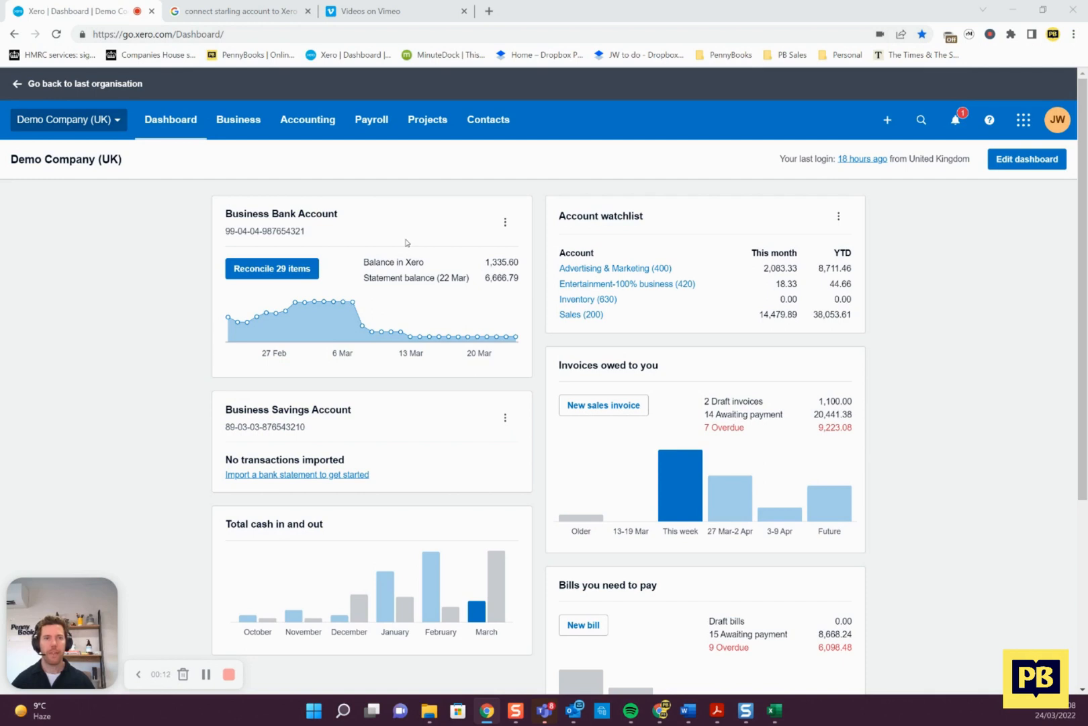
mouse_move(317, 131)
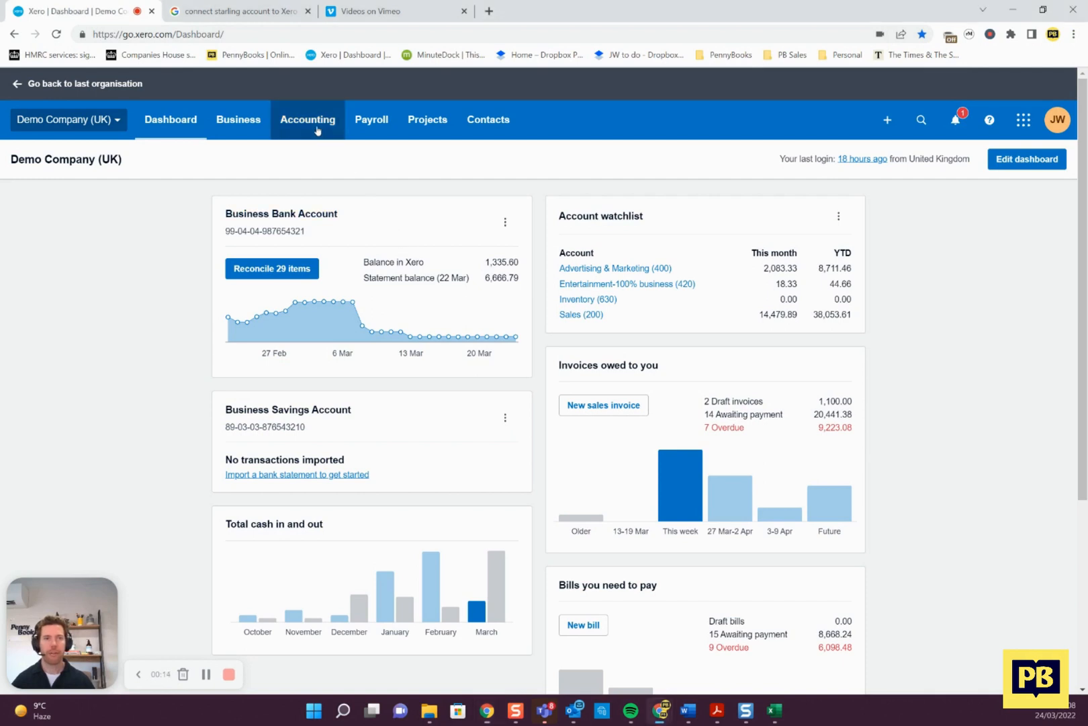
Step: Navigate via Accounting to the Bank accounts page for Demo Company (UK)
click(307, 119)
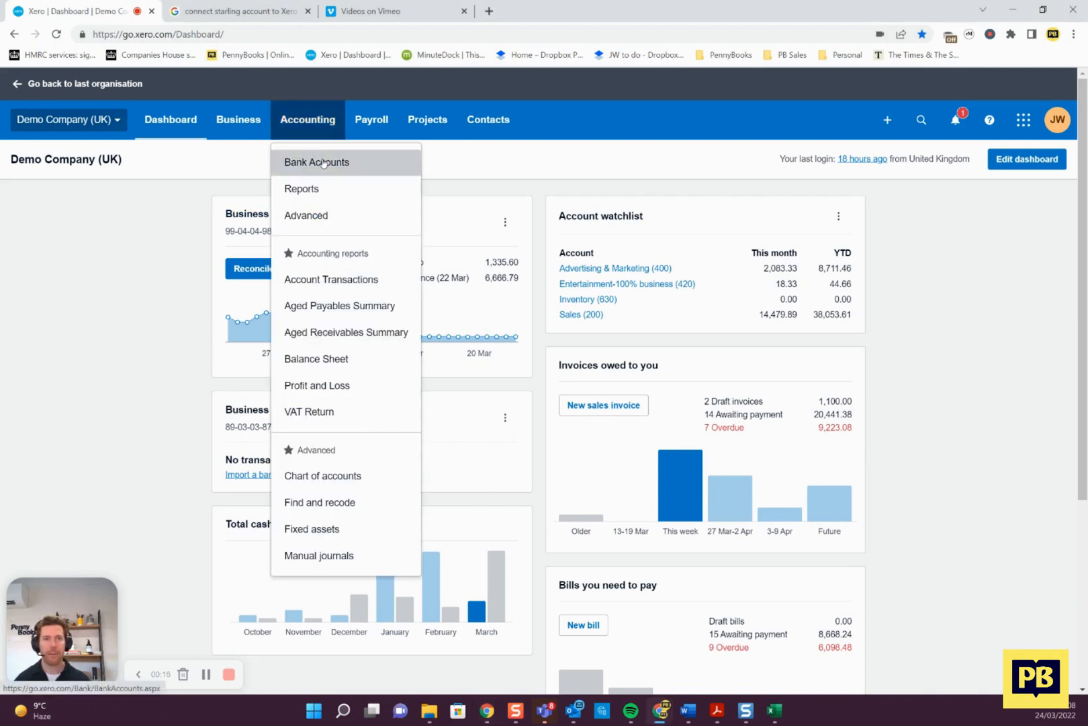
click(316, 162)
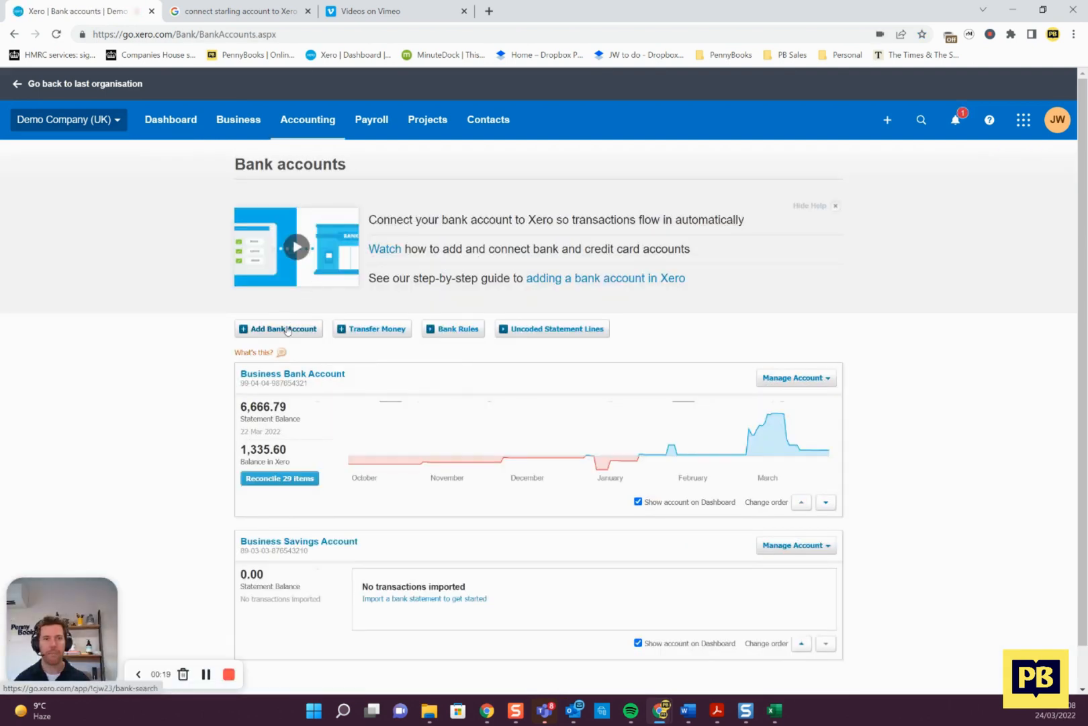
Step: Begin adding a bank account and search the bank list for "starling"
click(279, 328)
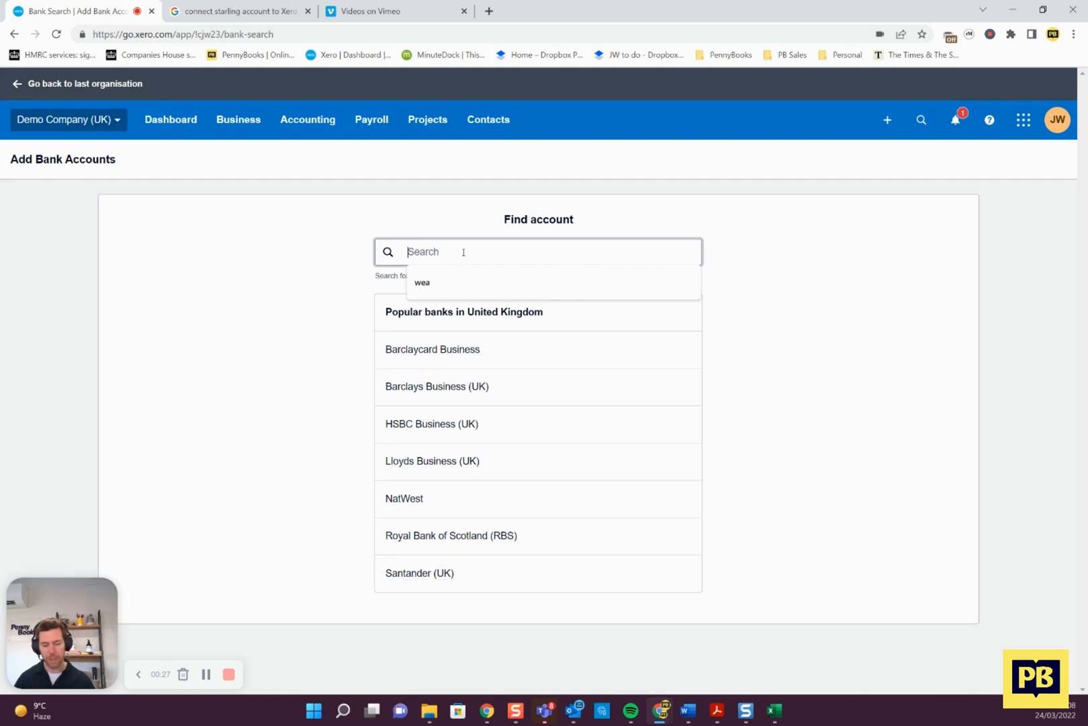
text(starling)
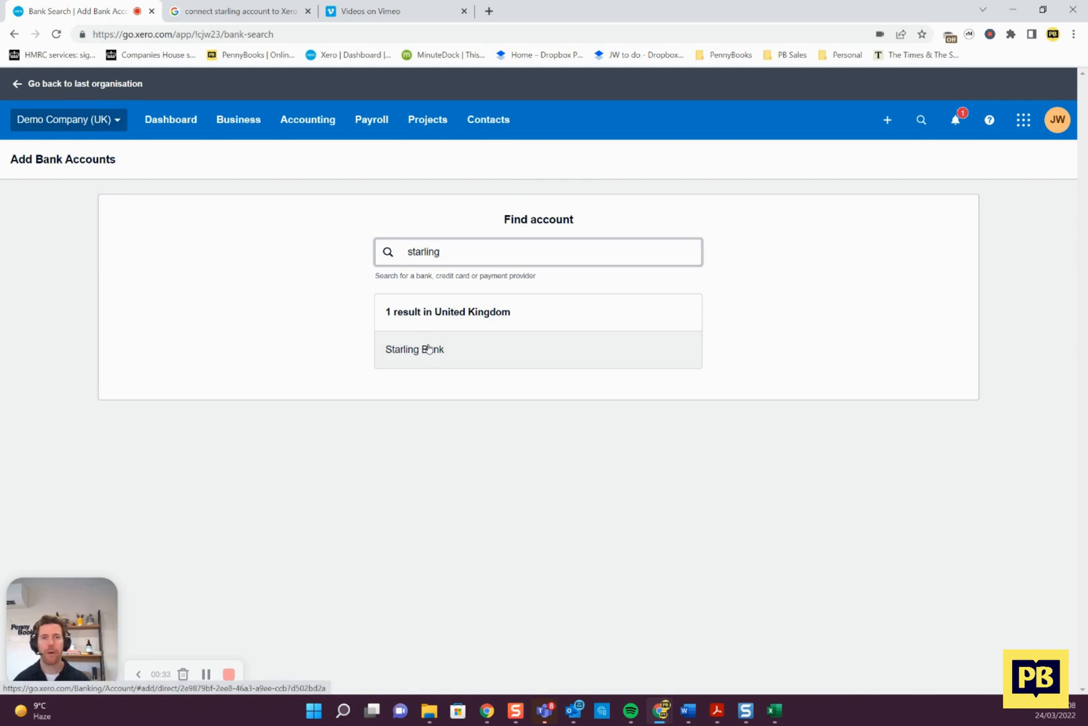
Step: Choose Starling Bank to reach its account details form, then head back toward the dashboard
click(414, 349)
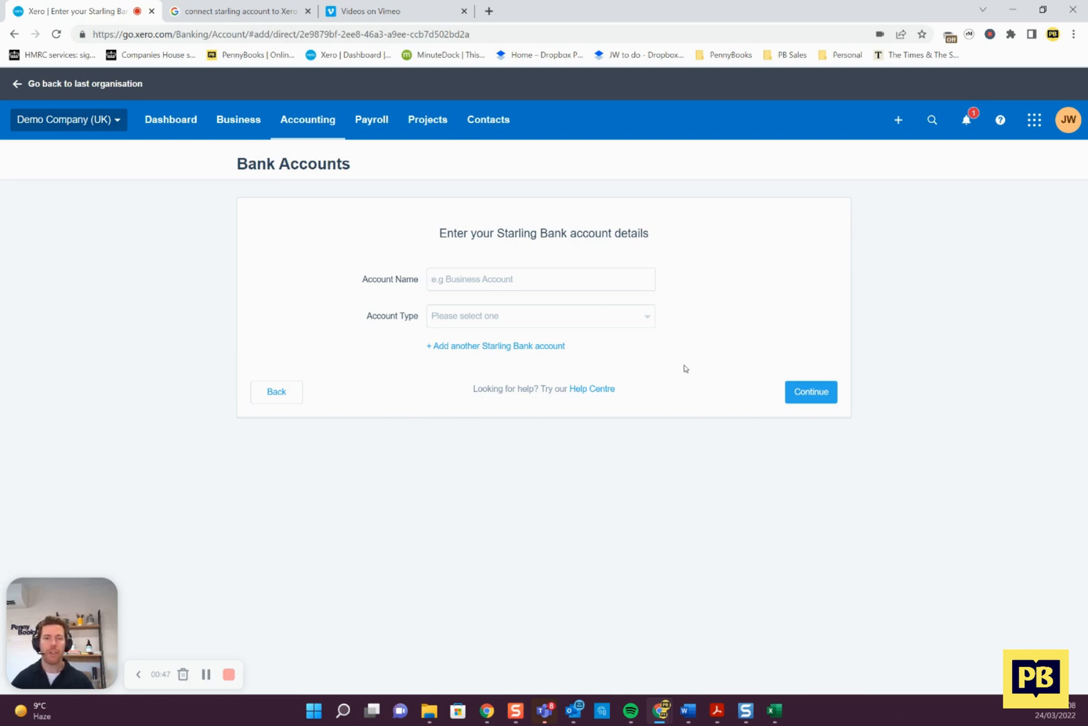
mouse_move(776, 397)
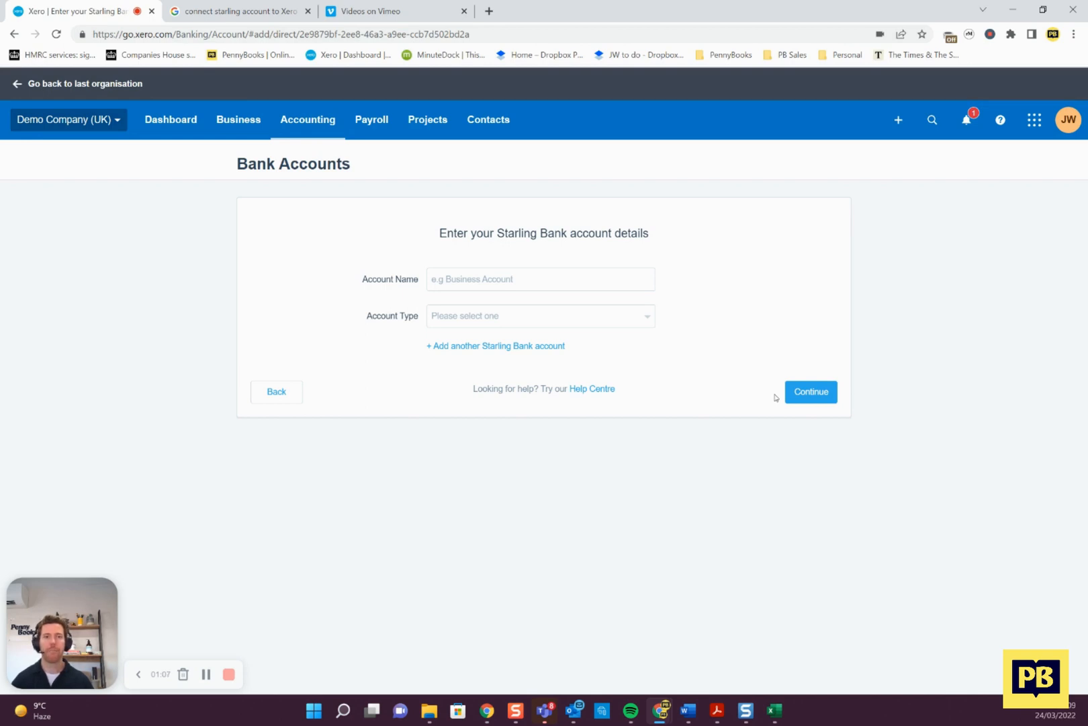
mouse_move(677, 395)
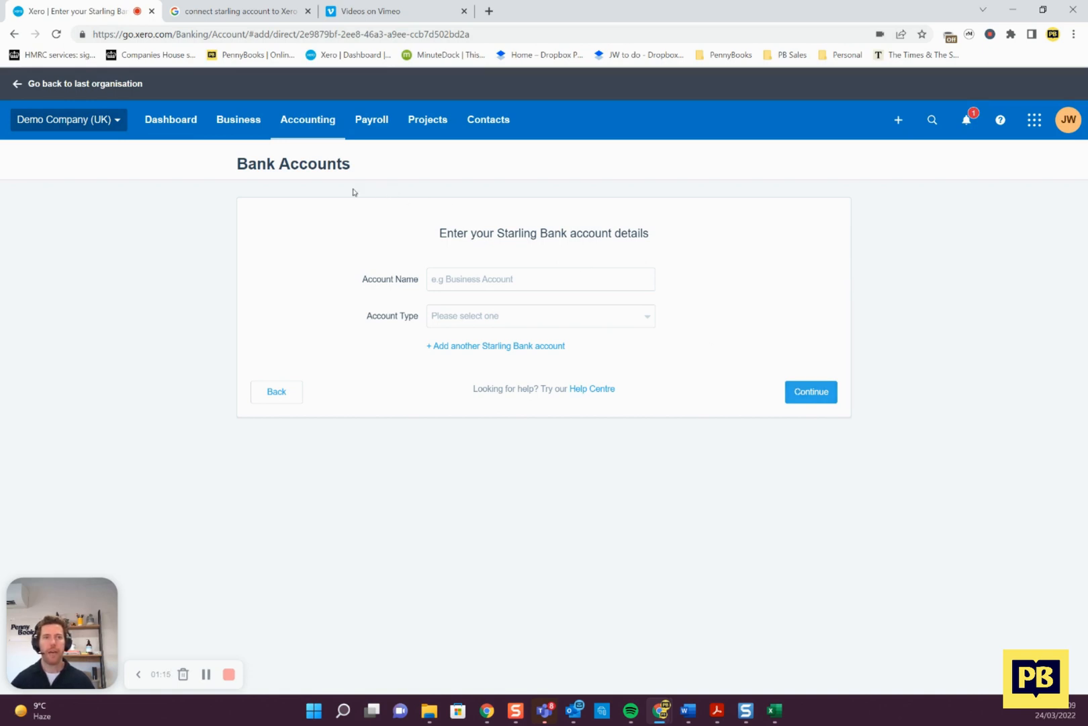
click(170, 119)
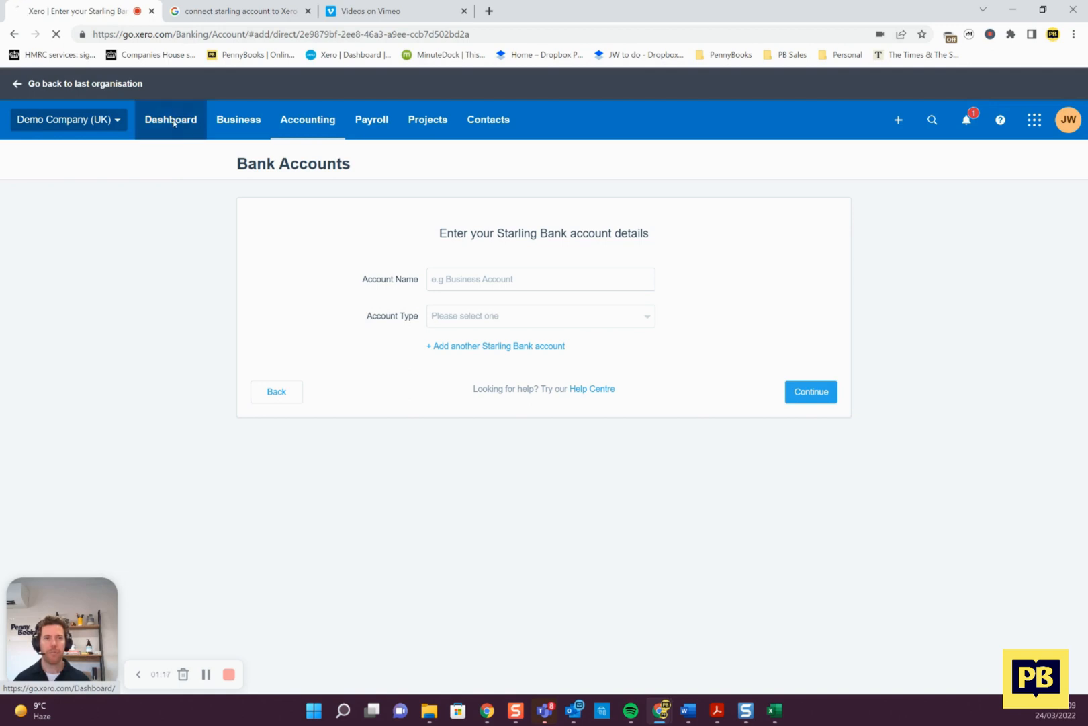
Step: Return to the Demo Company (UK) dashboard, then switch to the Google search on connecting Starling to Xero
click(170, 119)
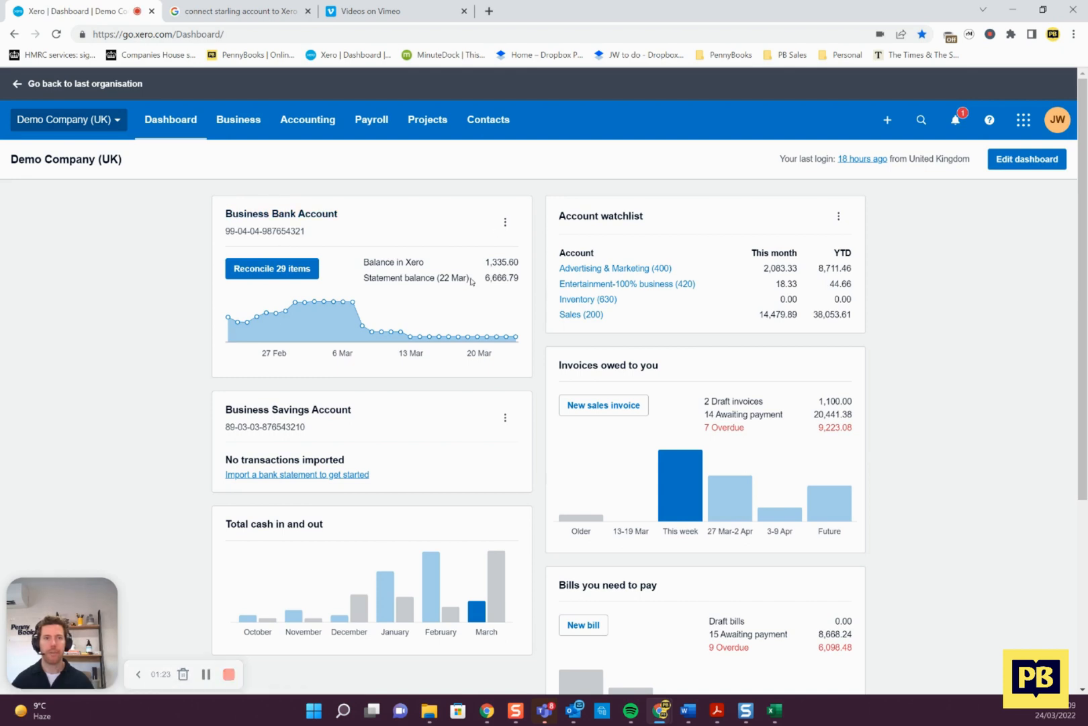
mouse_move(512, 219)
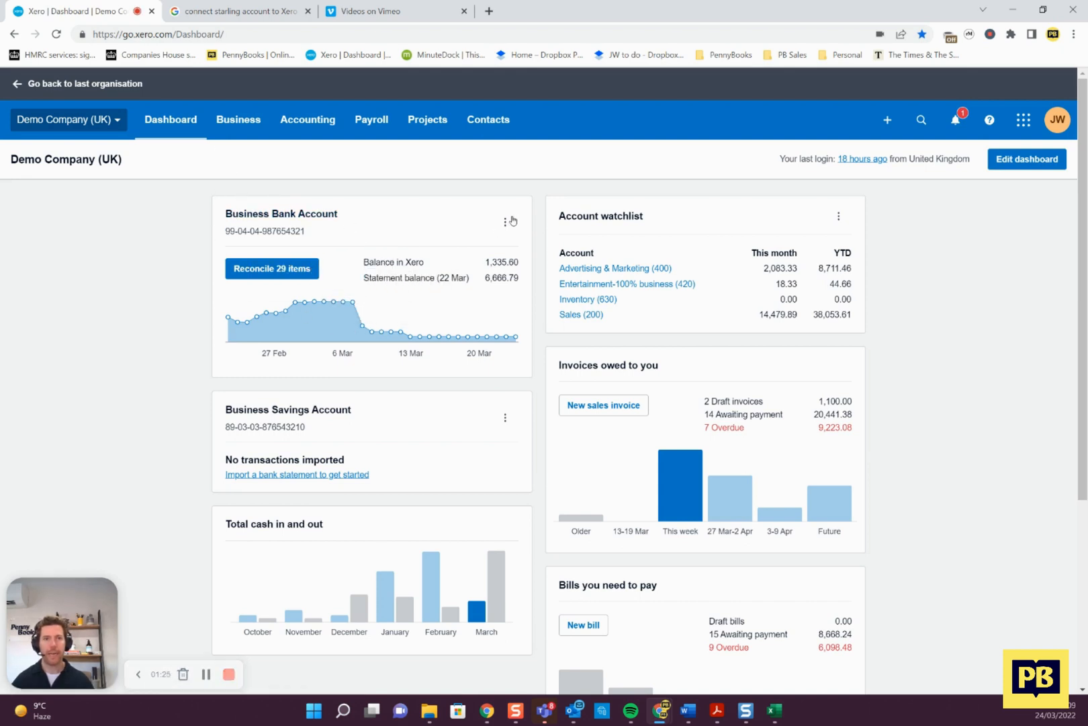
mouse_move(229, 232)
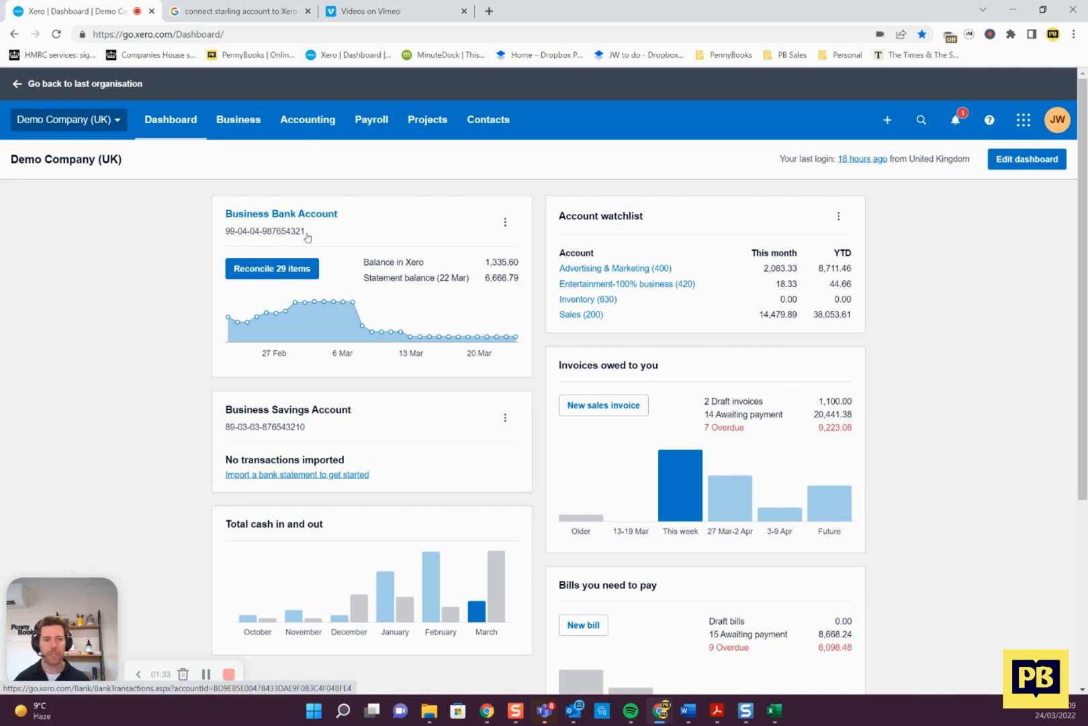
mouse_move(324, 134)
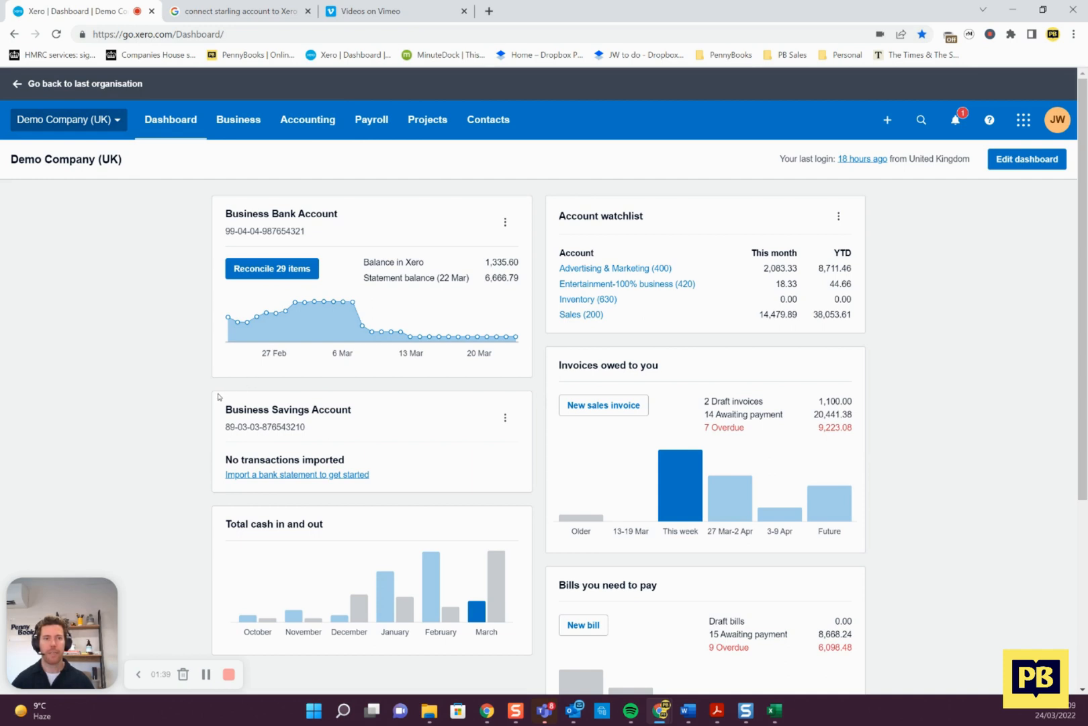
mouse_move(243, 417)
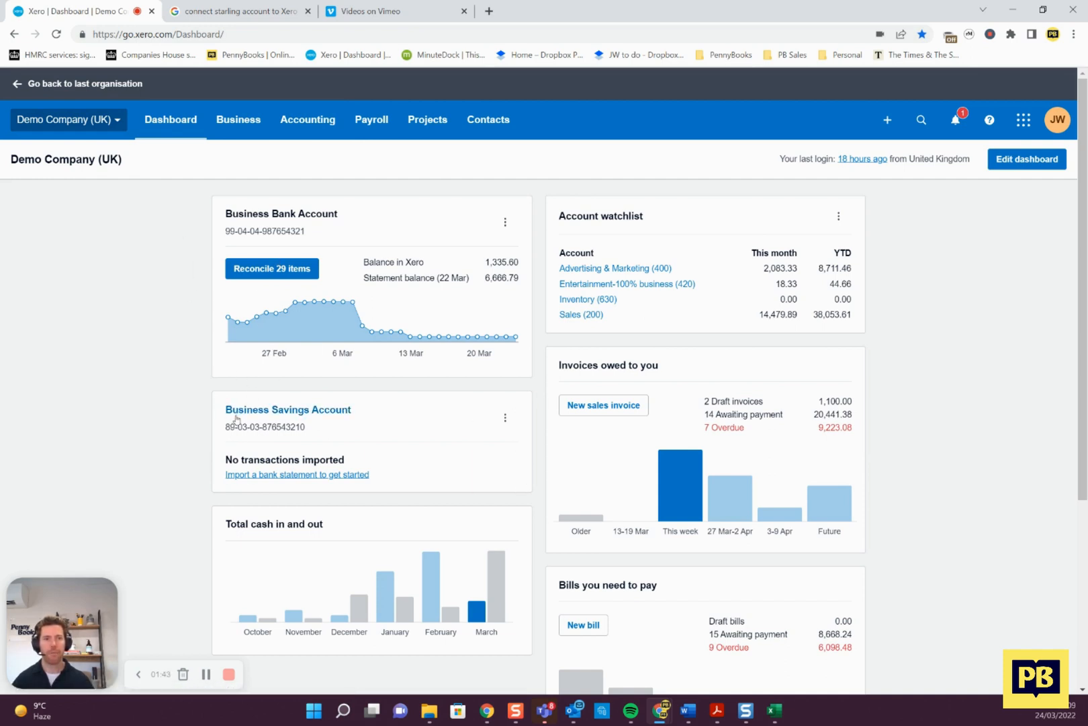
mouse_move(371, 429)
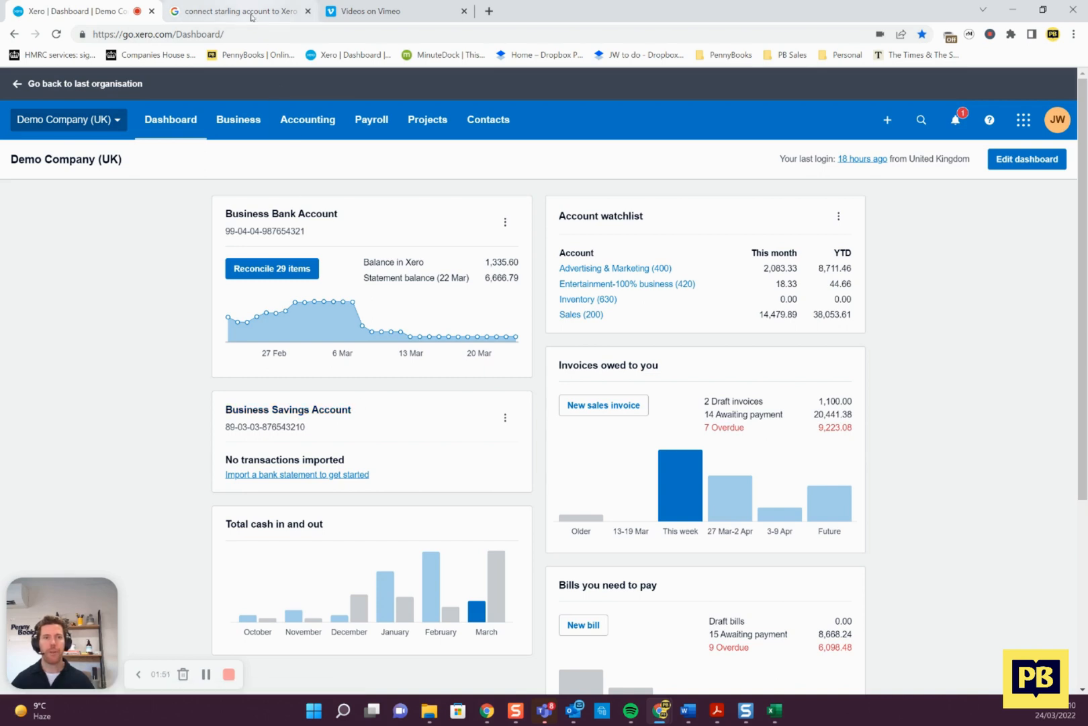
click(242, 11)
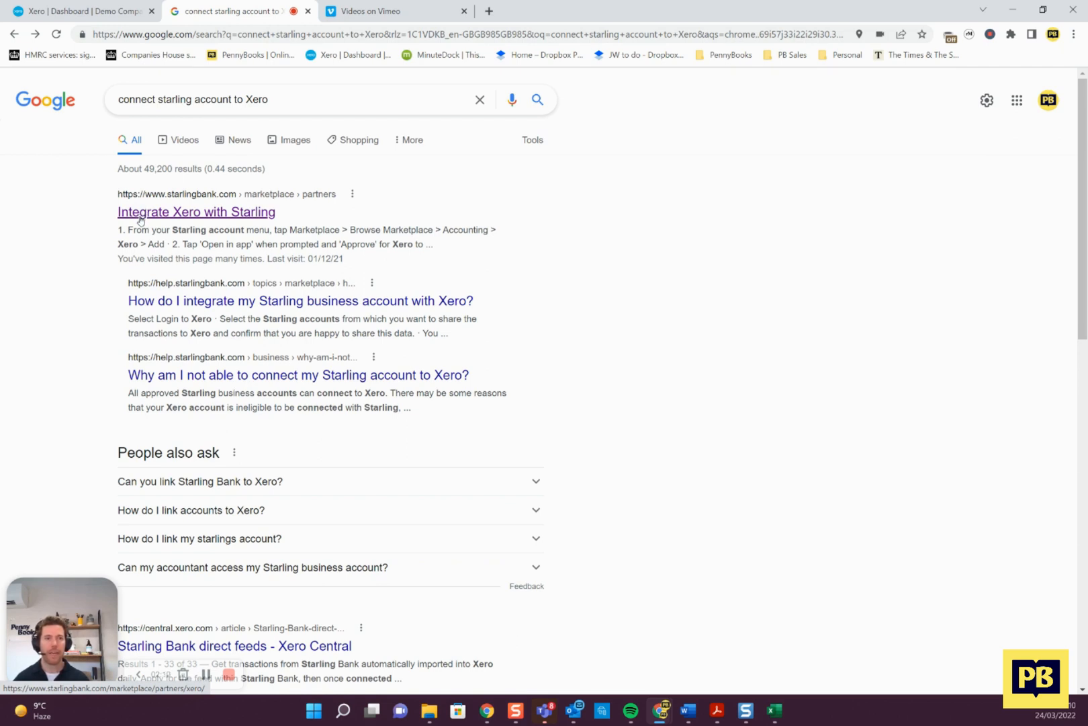
Step: Select Starling's 'Integrate Xero with Starling' result from the Google results
click(167, 211)
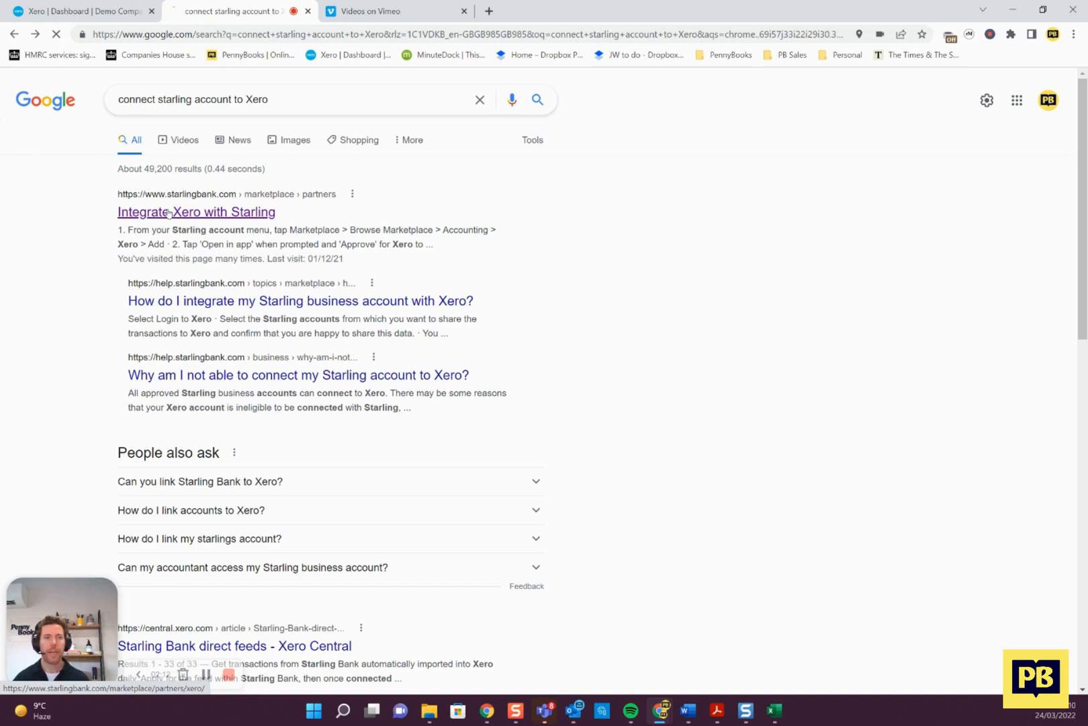
Step: Load Starling's Xero integration page and scroll to its six-step 'How to integrate with Xero' instructions
click(196, 212)
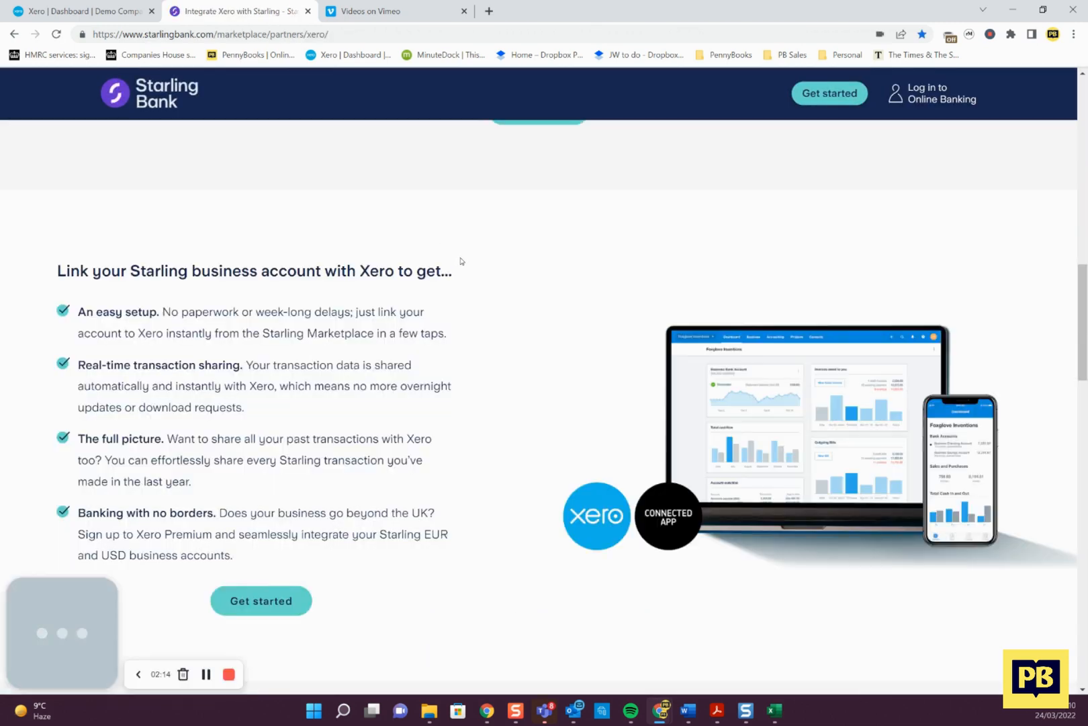
scroll(down, 3)
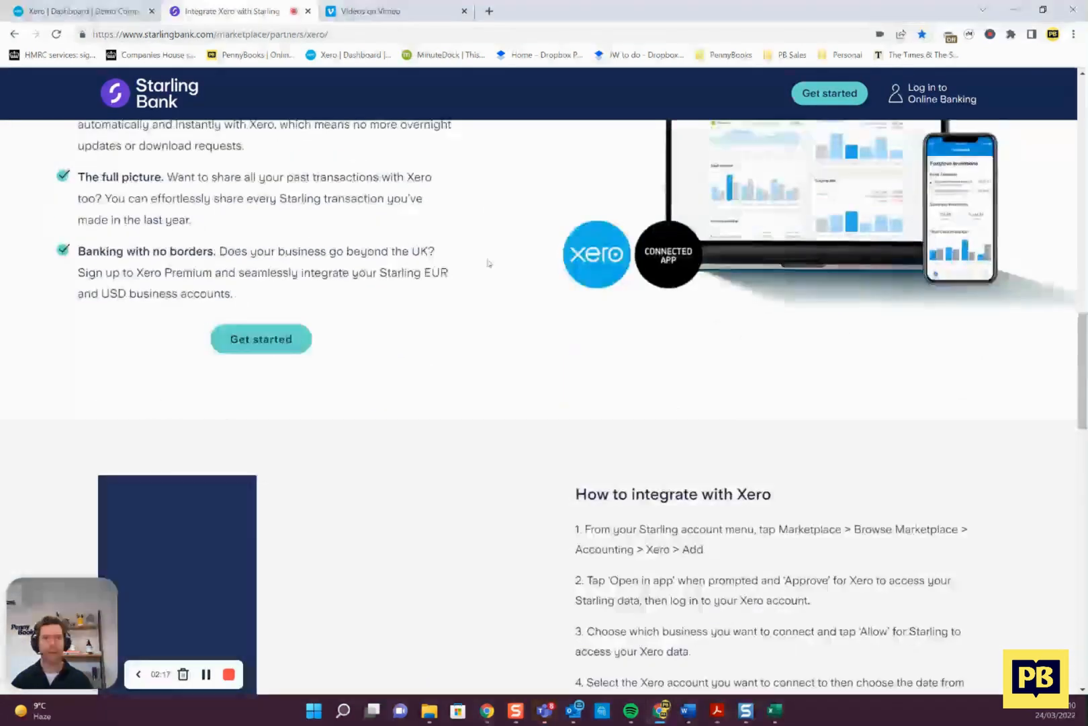
scroll(down, 3)
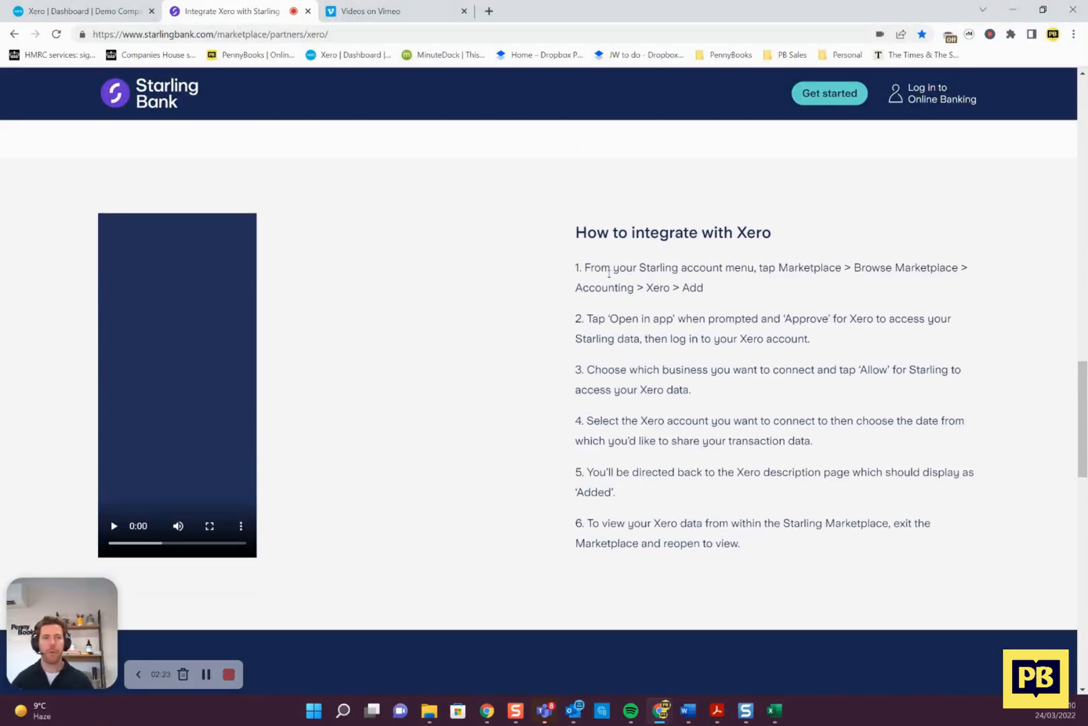
mouse_move(689, 261)
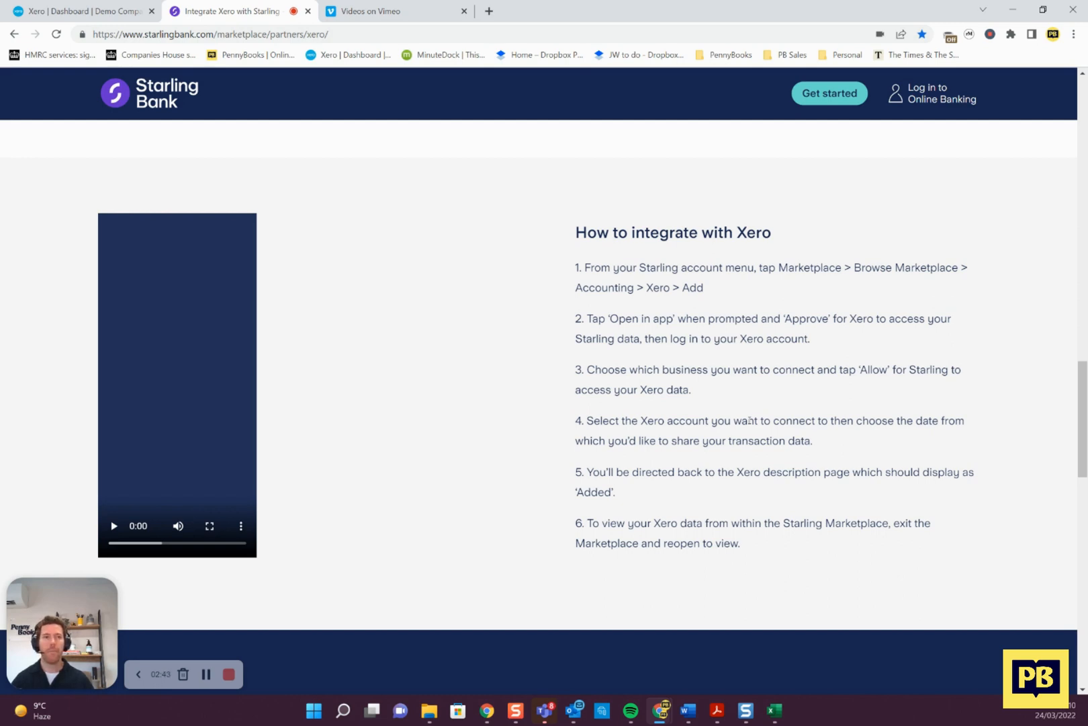
mouse_move(701, 435)
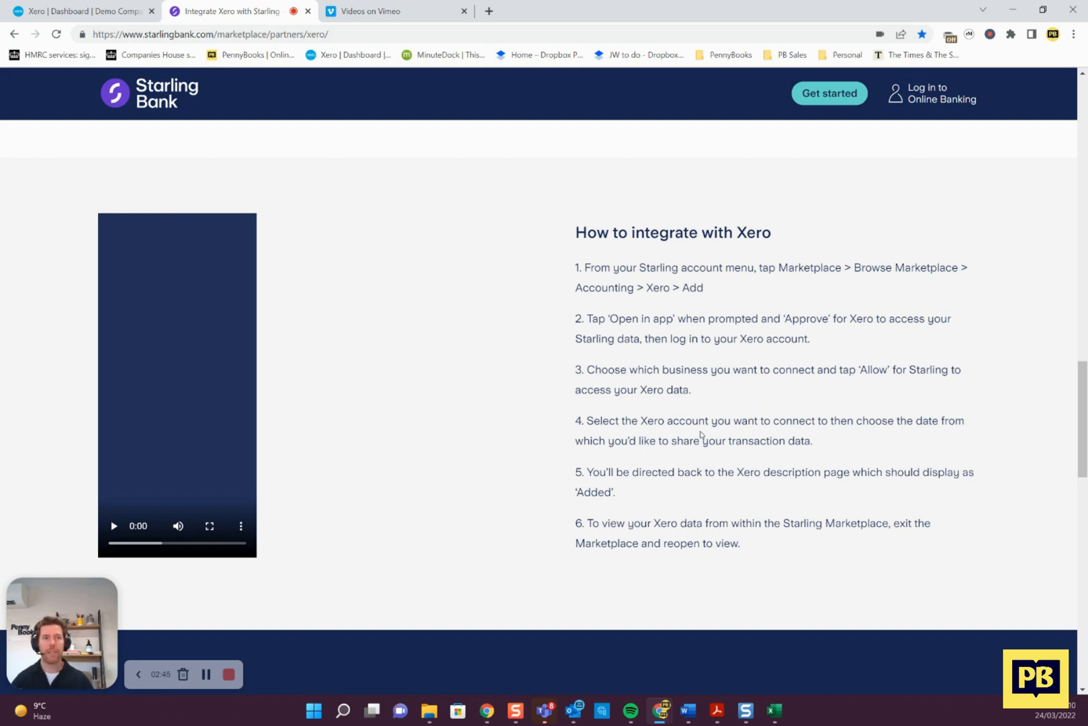
mouse_move(666, 365)
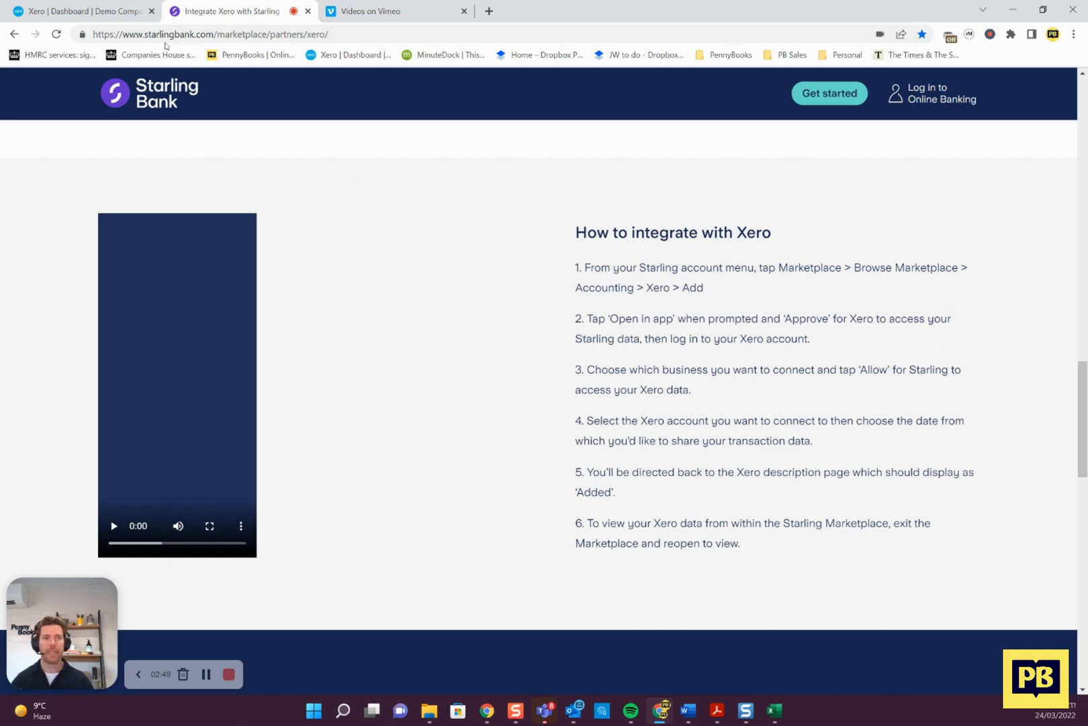
Step: Switch back to the Xero Demo Company (UK) dashboard browser tab
click(81, 11)
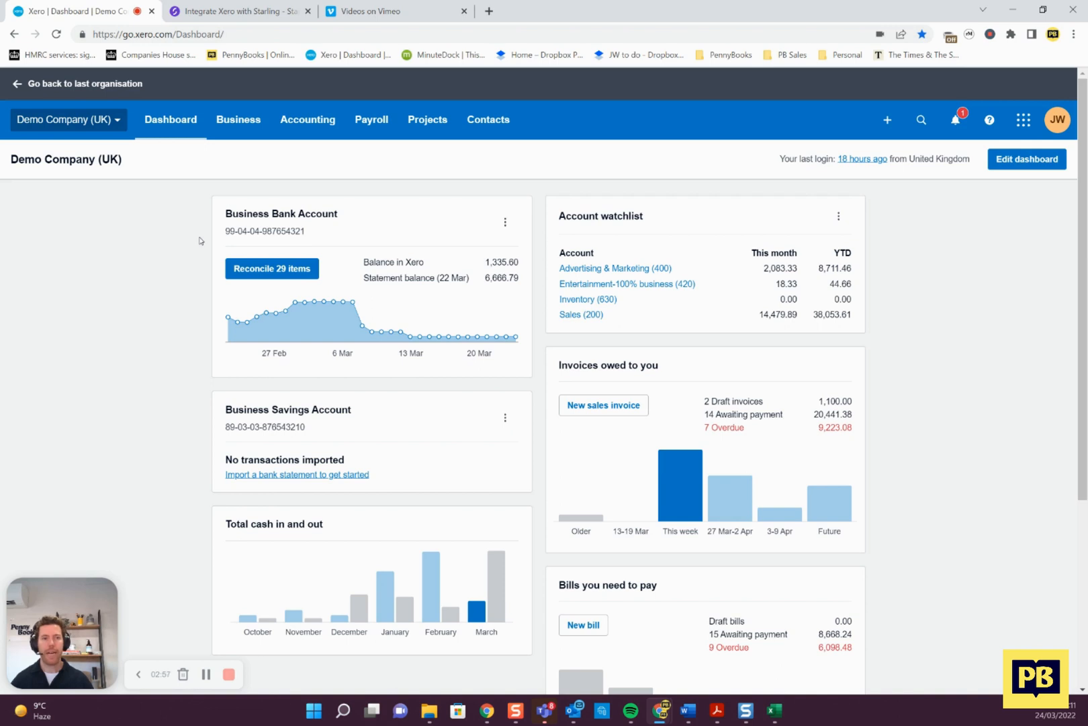
mouse_move(205, 428)
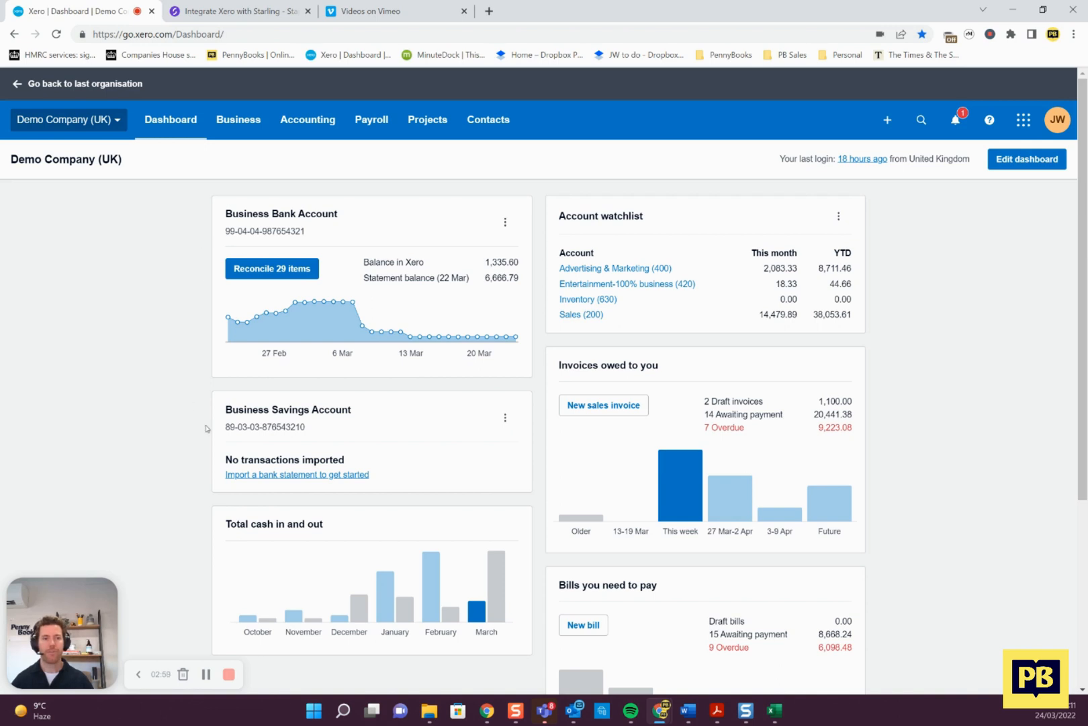